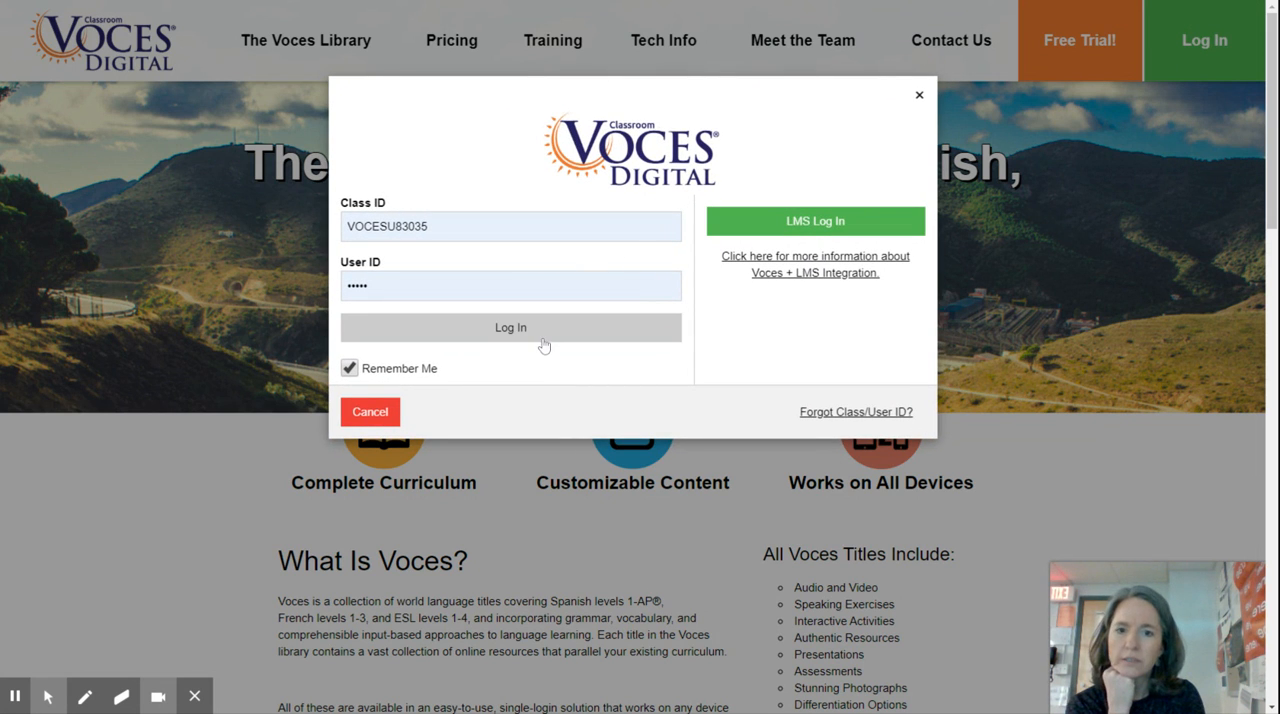
pyautogui.moveTo(544, 338)
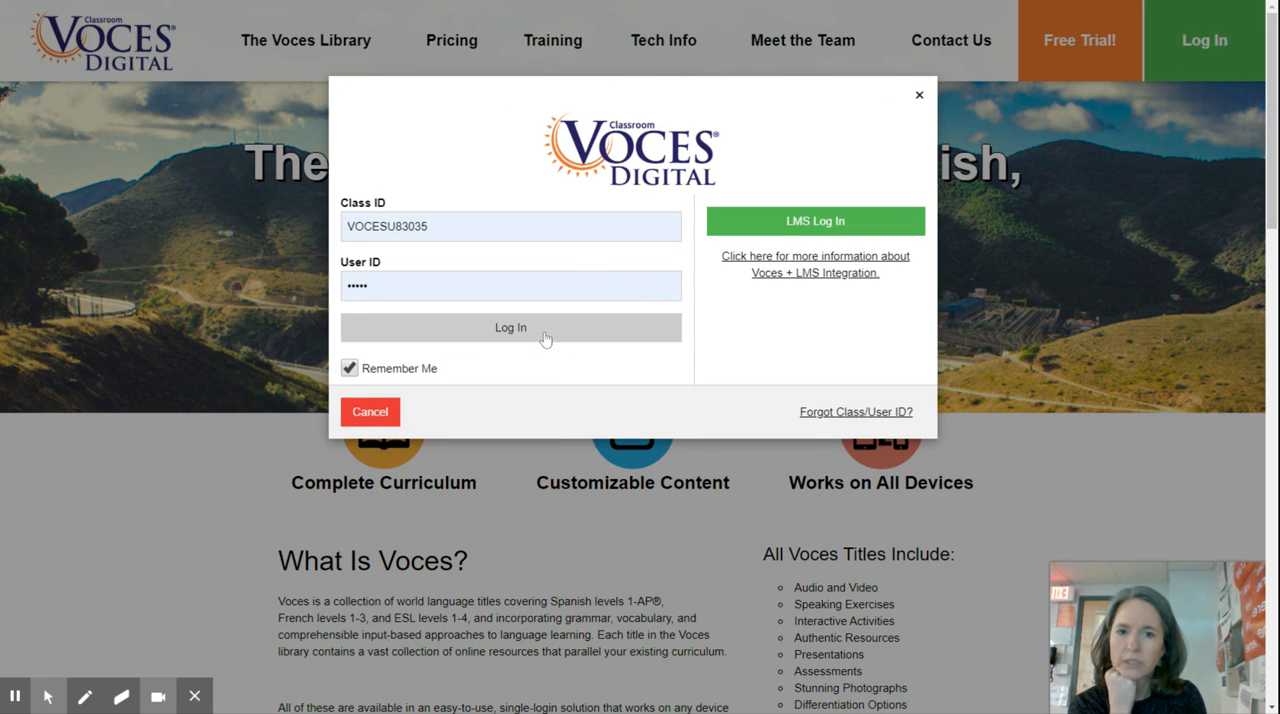
# Log in to the Voces Digital class account with the entered Class ID and User ID
pyautogui.click(510, 328)
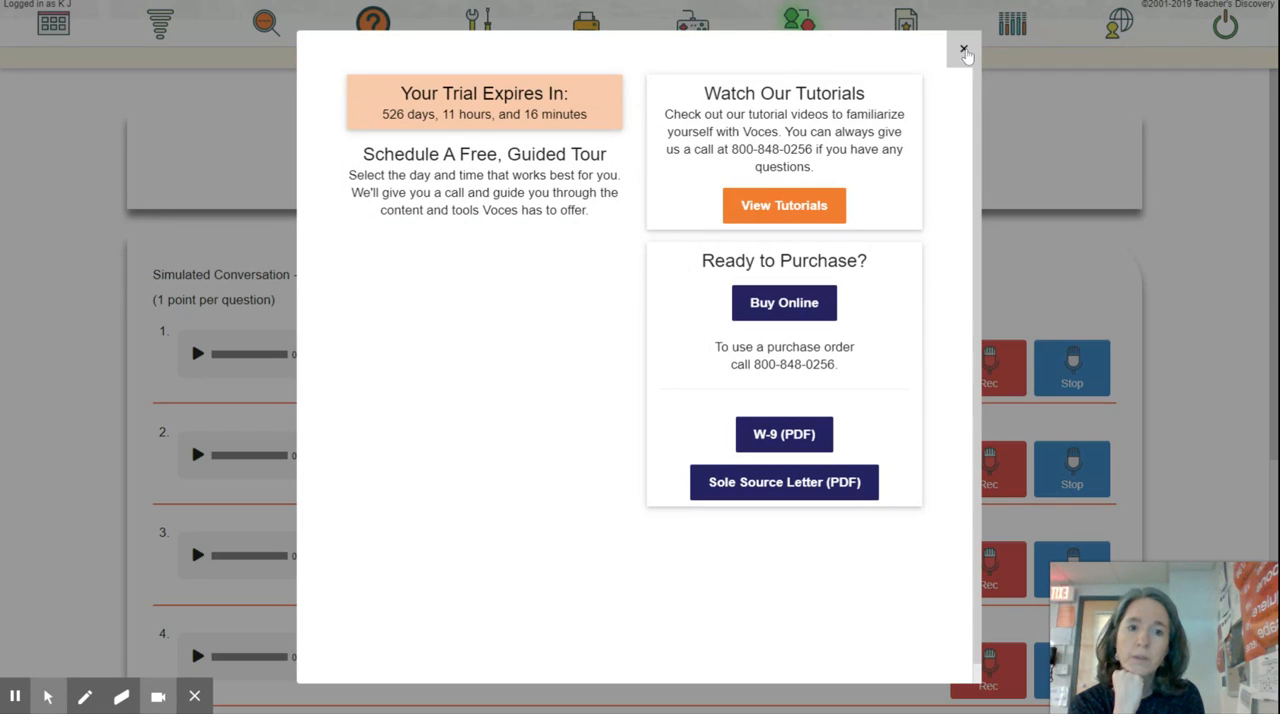
# Dismiss the trial notice and go to the #Idiota assignment from its calendar details
pyautogui.click(964, 48)
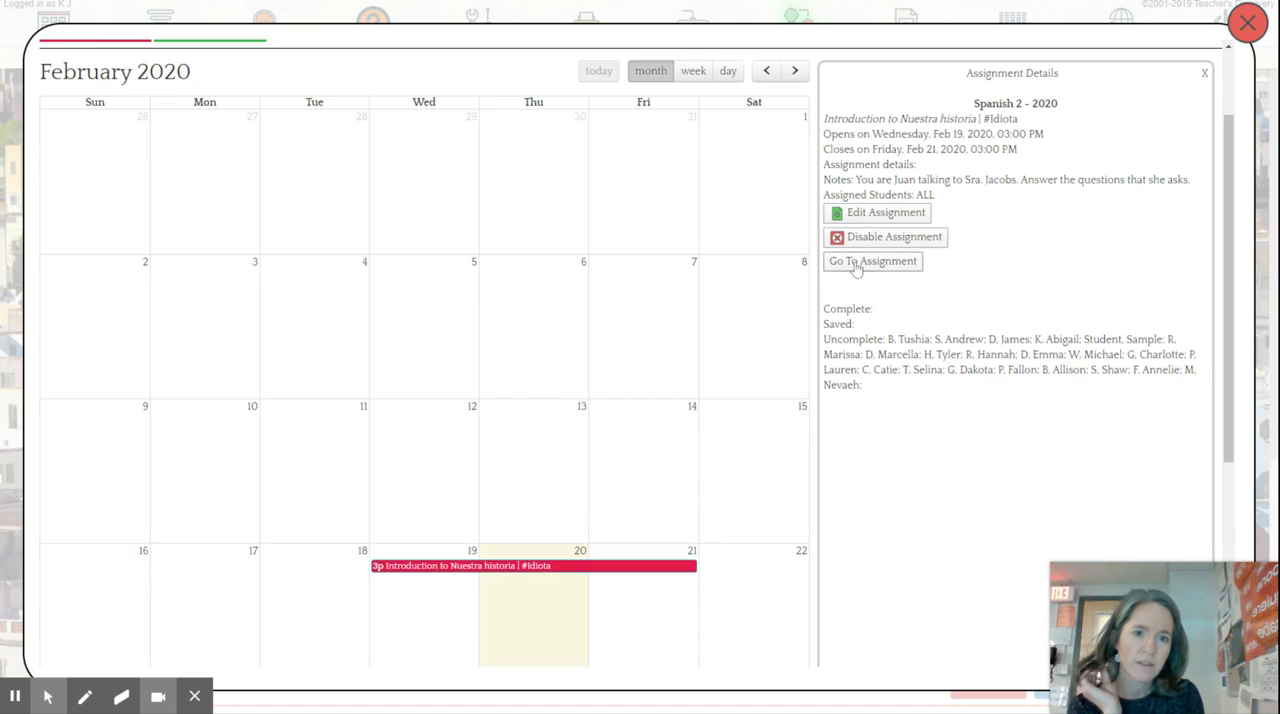
pyautogui.click(872, 260)
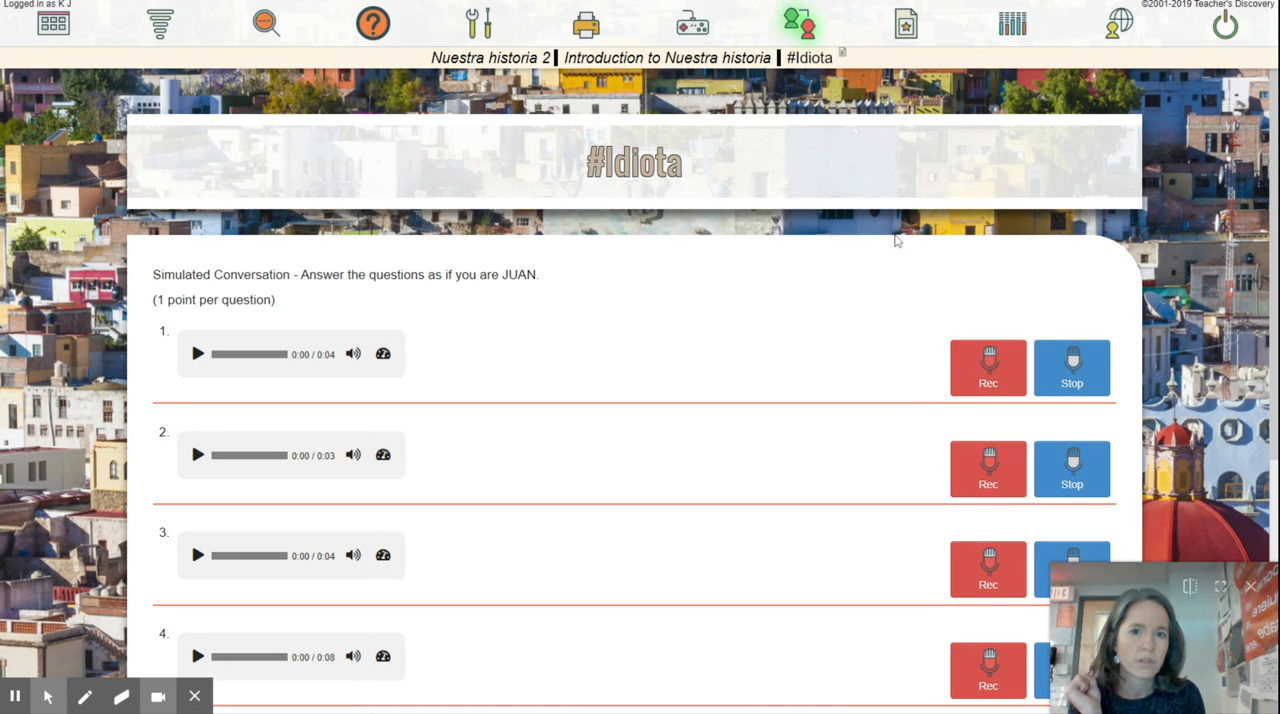
pyautogui.moveTo(484, 184)
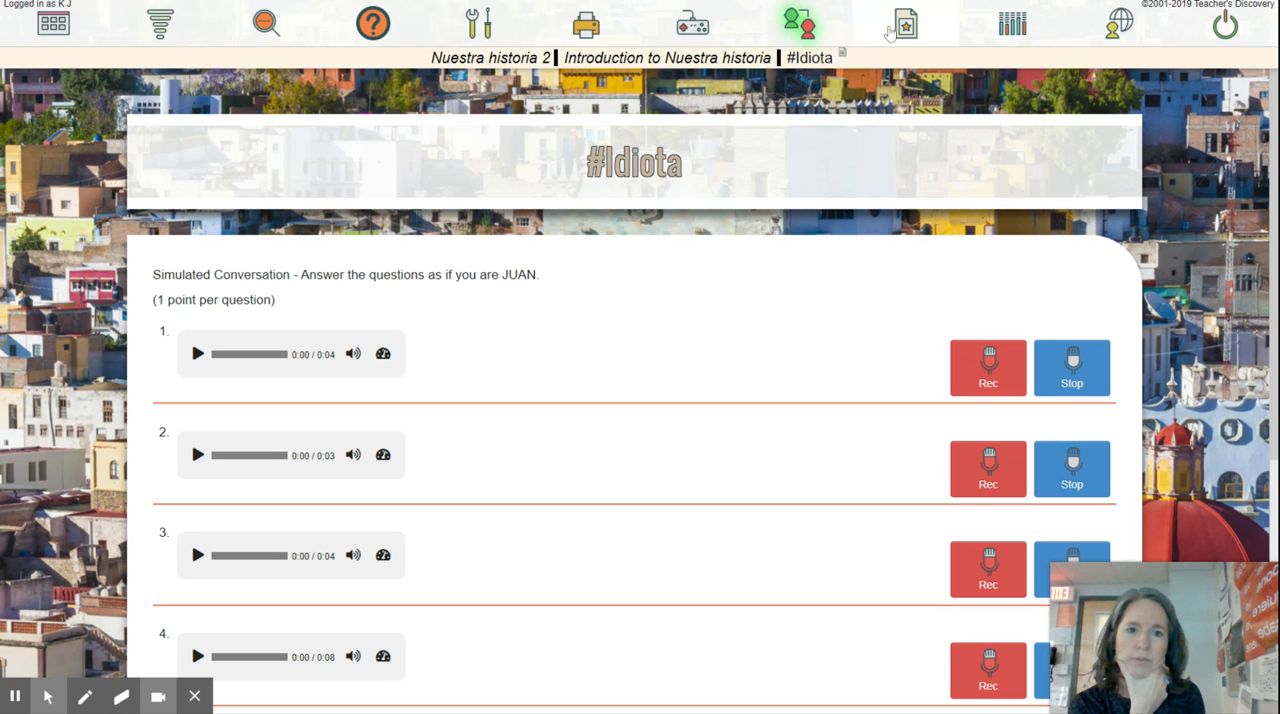
pyautogui.moveTo(892, 36)
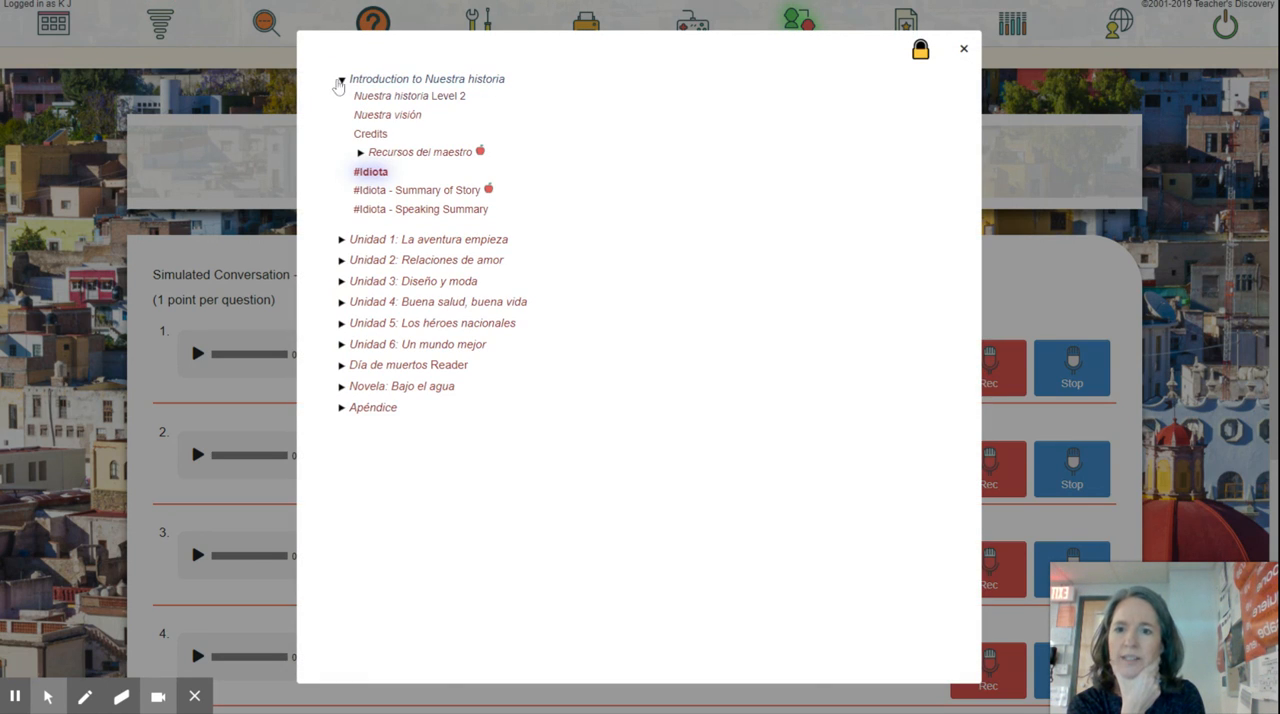
pyautogui.click(340, 80)
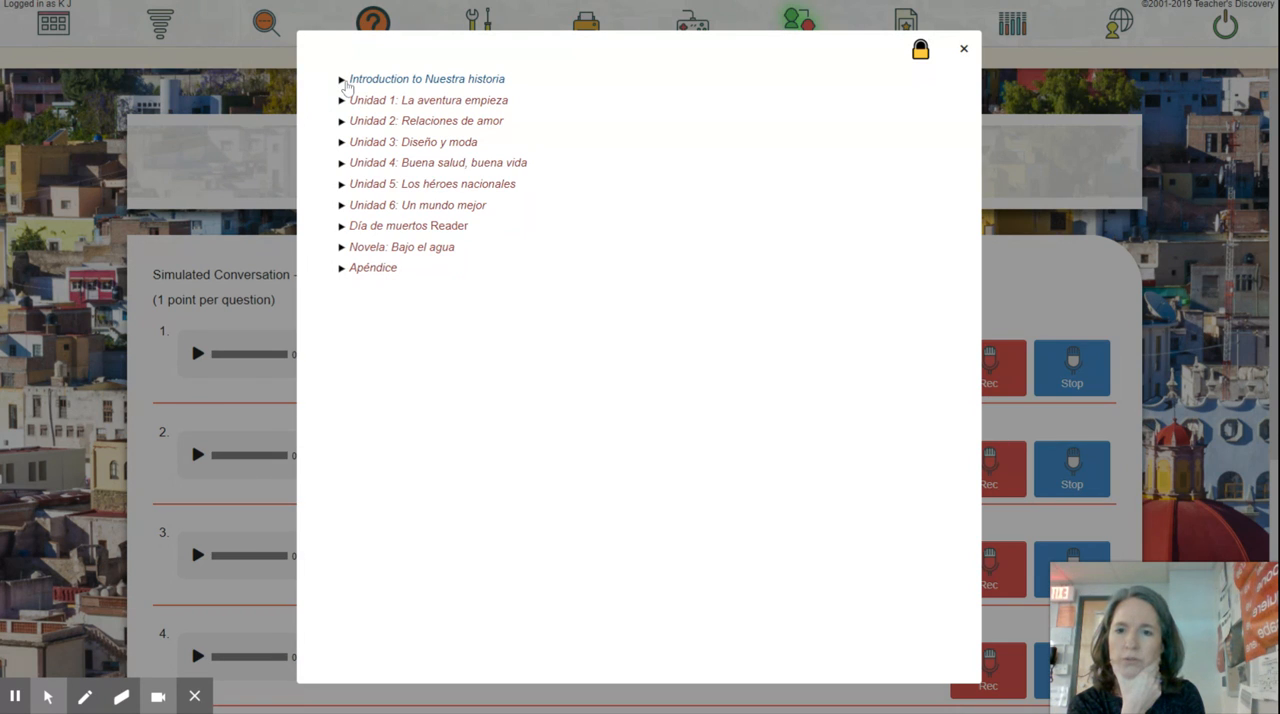
pyautogui.click(342, 80)
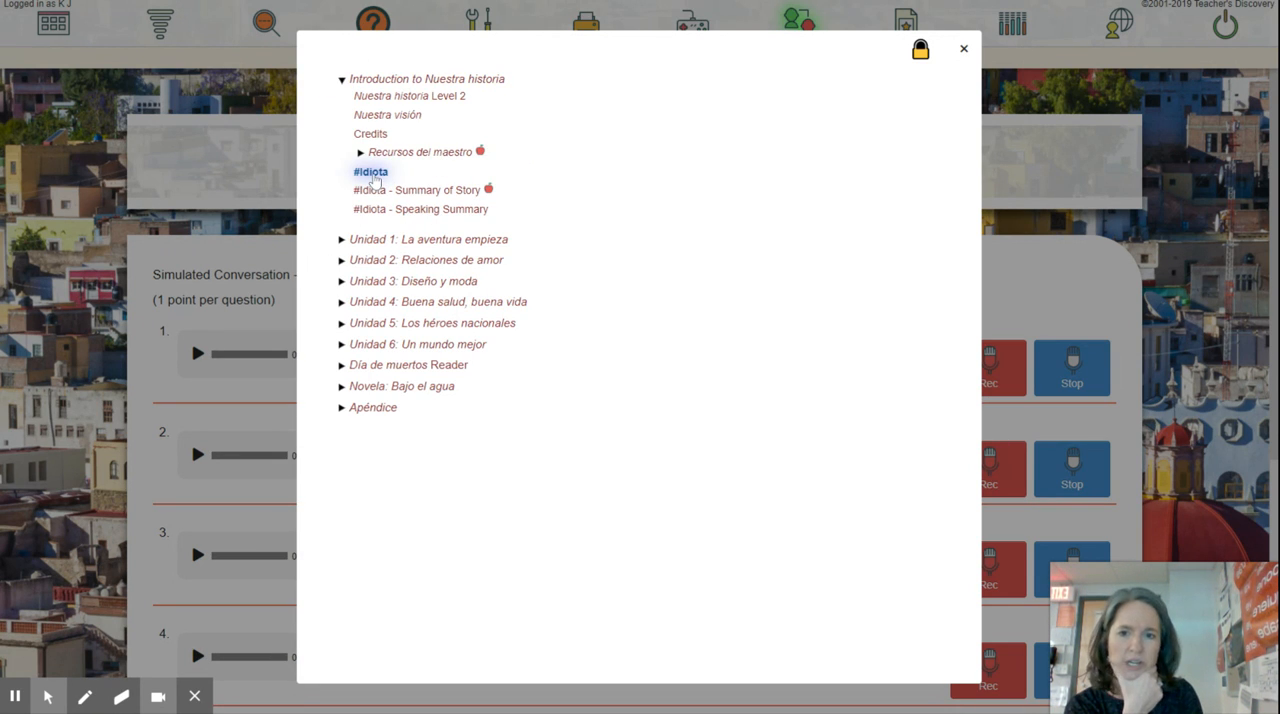
pyautogui.click(370, 172)
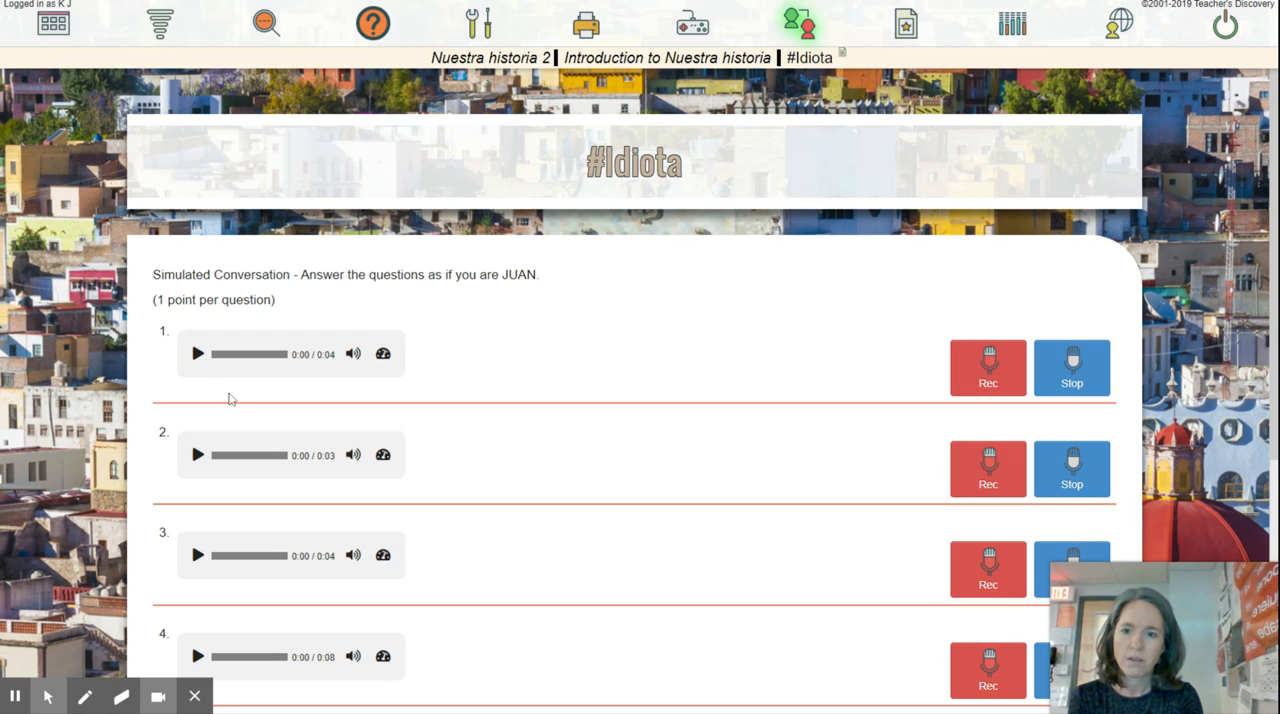
# Listen to question 1's audio and record a spoken answer clip beside it
pyautogui.click(196, 352)
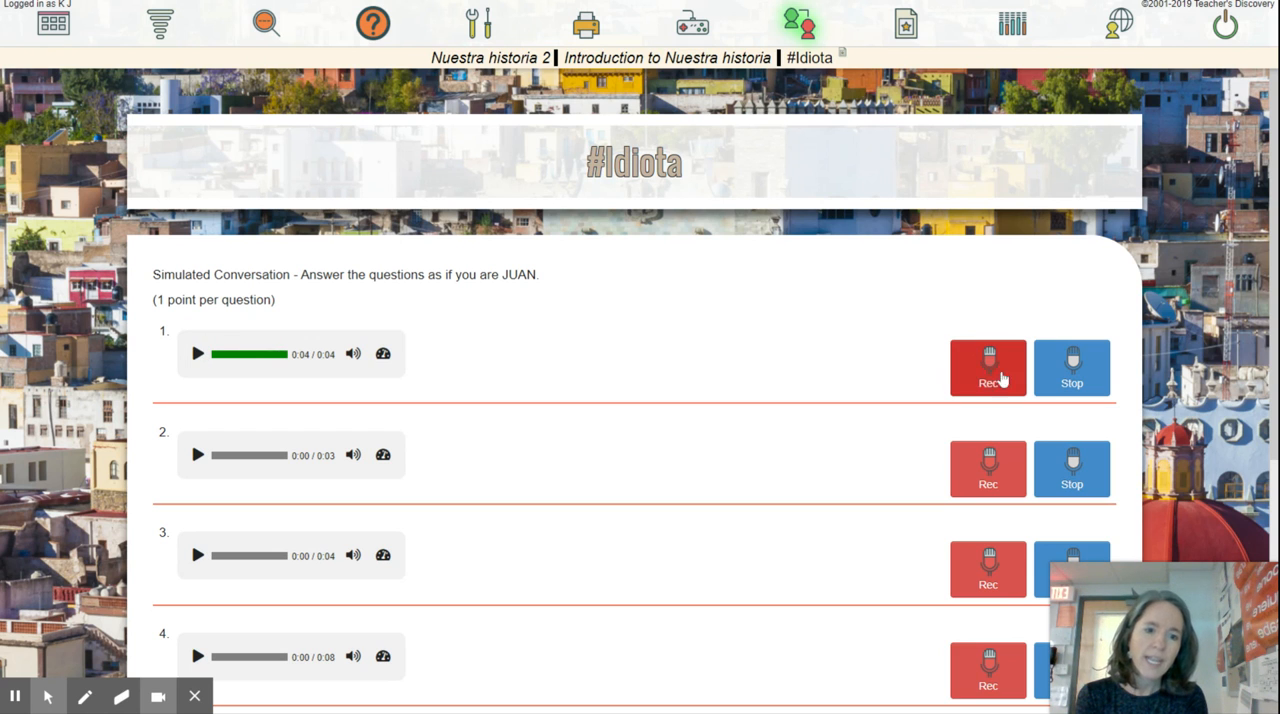
pyautogui.click(988, 368)
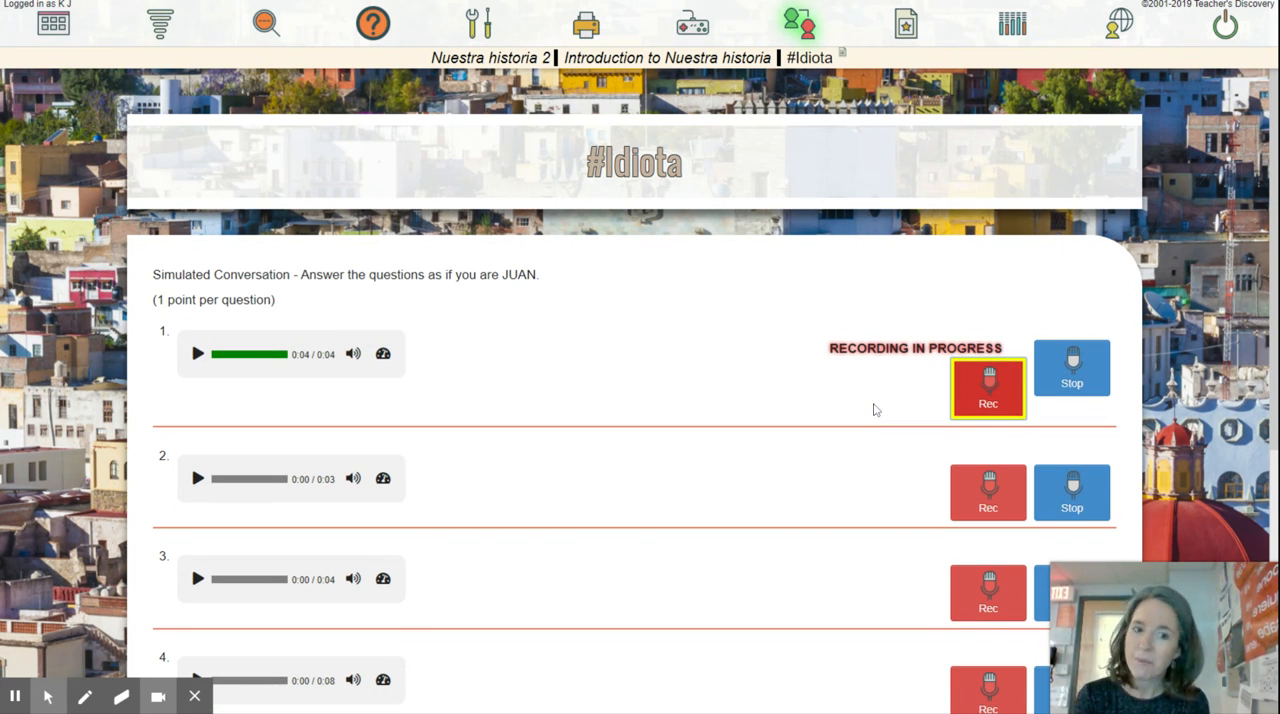
pyautogui.click(1072, 368)
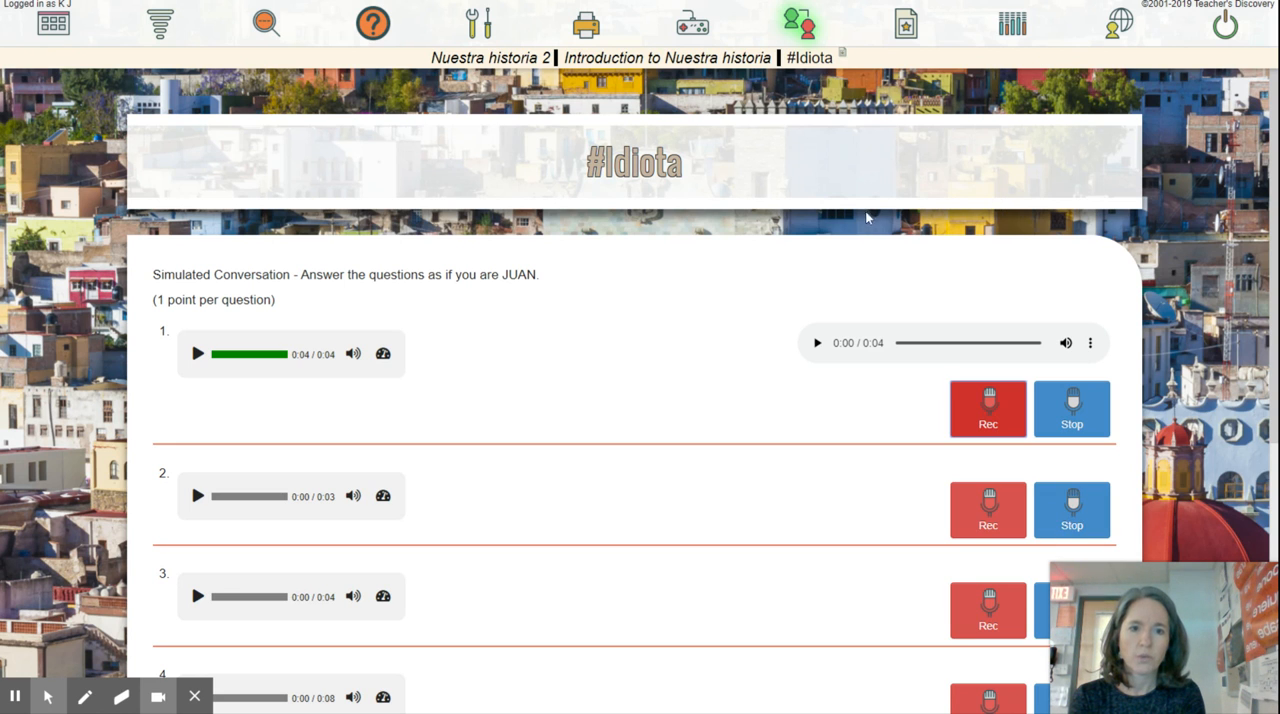
pyautogui.moveTo(908, 188)
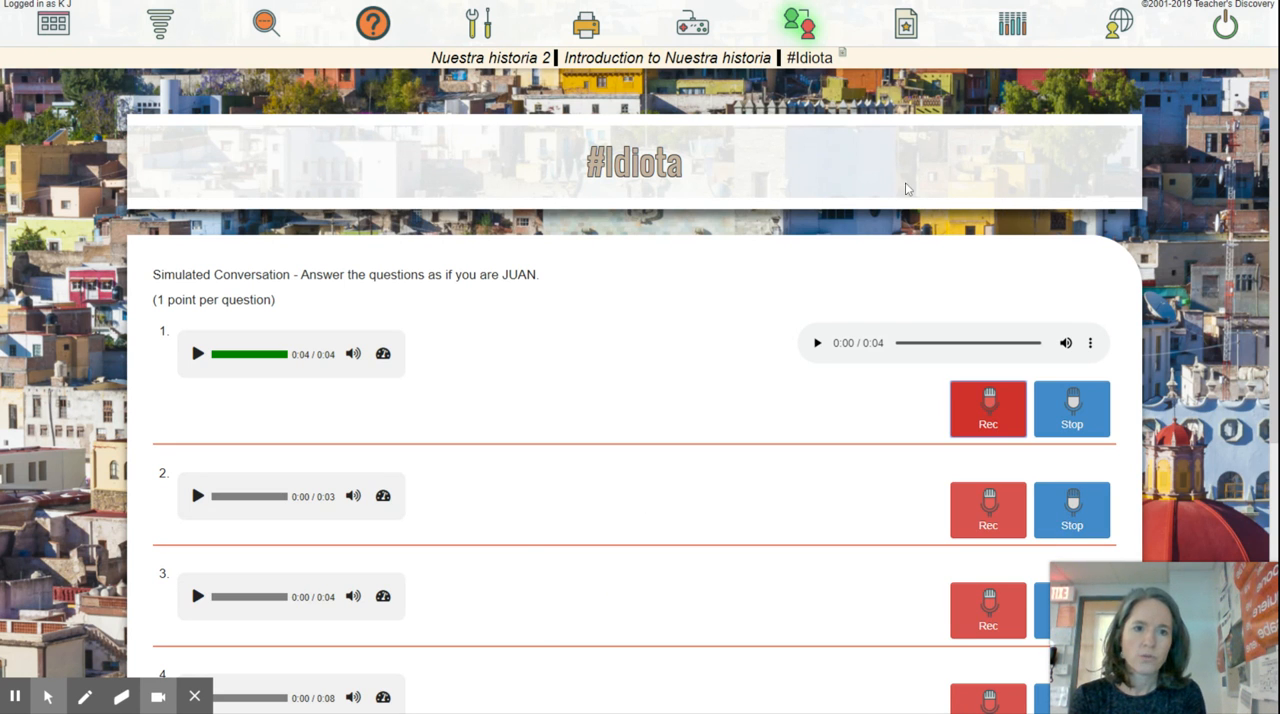
pyautogui.scroll(-3)
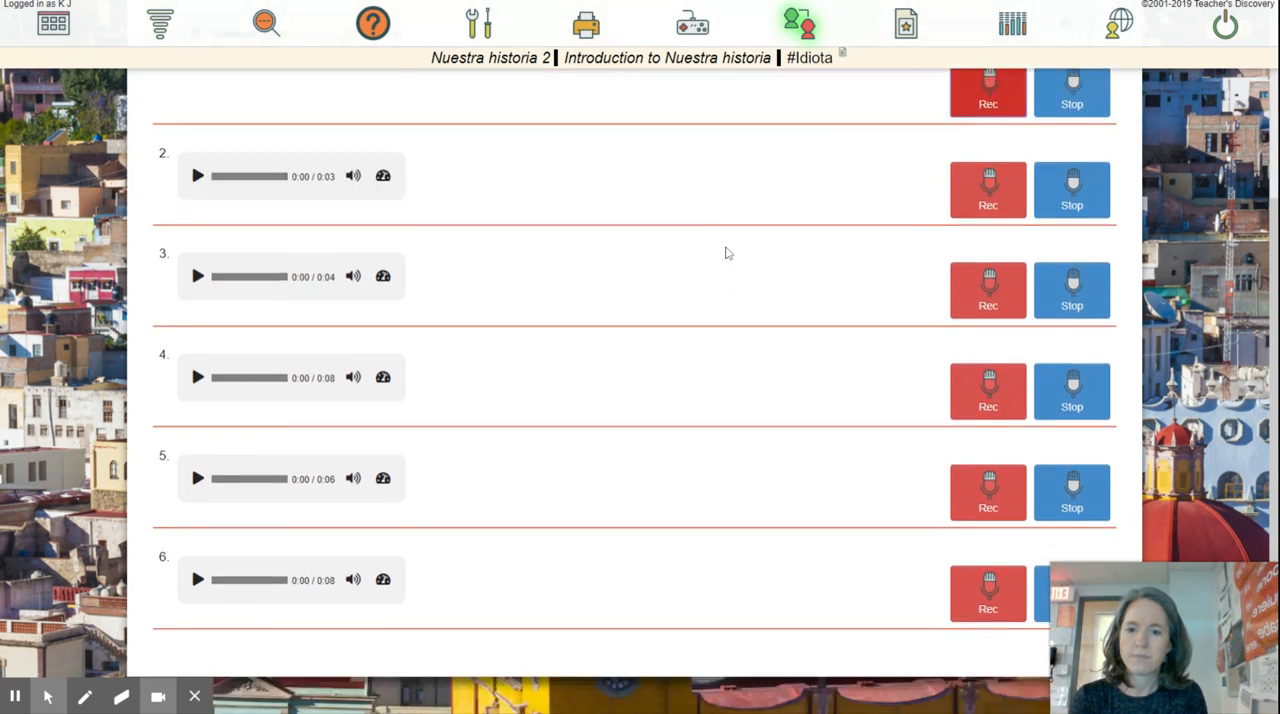